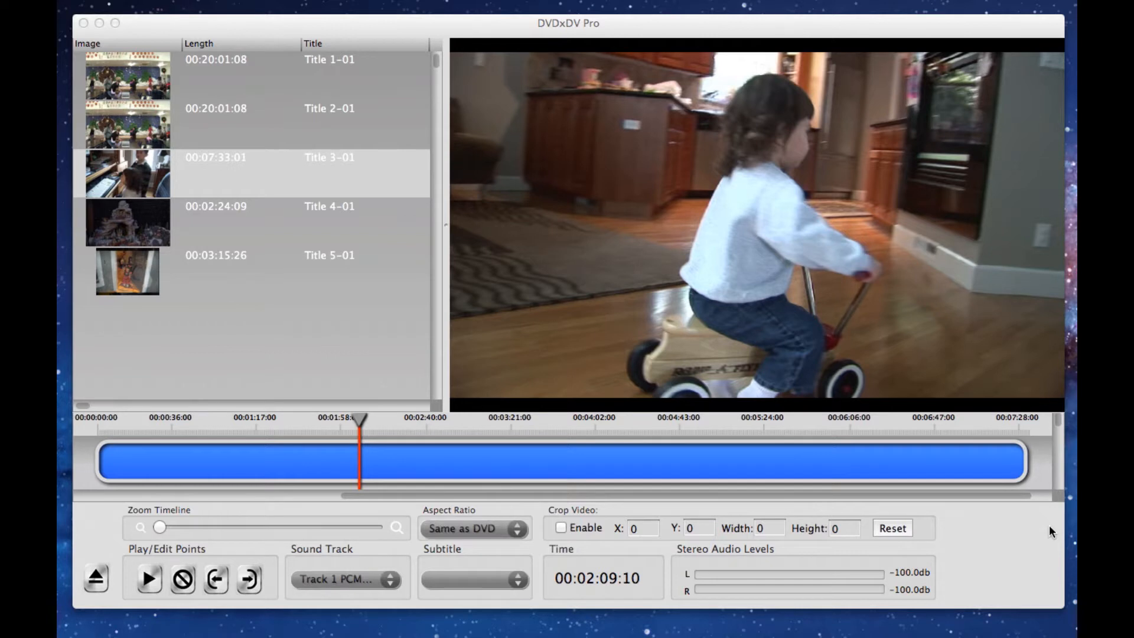
Select the Title 3-01 row, the 7:33 kitchen tricycle clip, in the DVD title list.
left_click(330, 173)
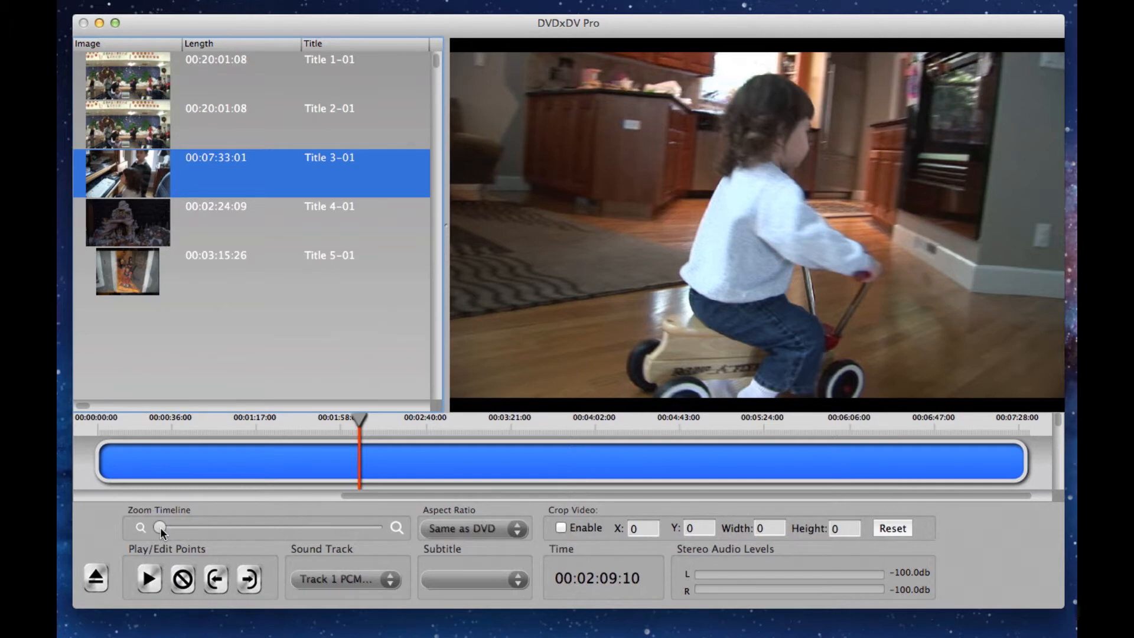
Zoom the timeline in until it spans about 1:46 to 2:30 in one-second ticks.
left_click_drag(159, 527, 202, 527)
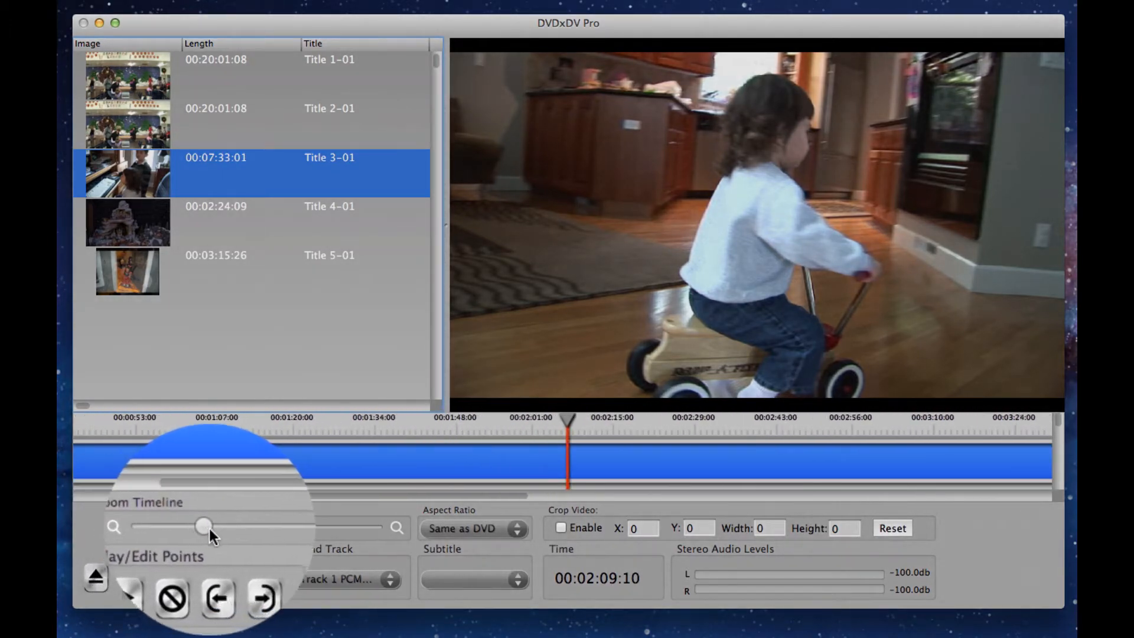
left_click_drag(204, 526, 374, 525)
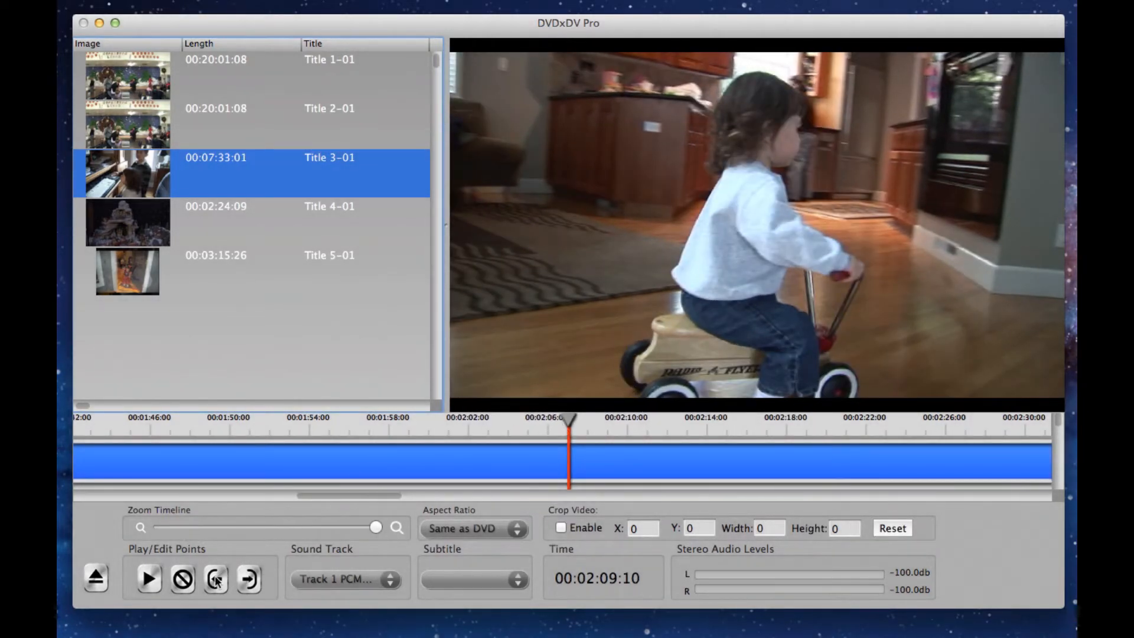
Mark in and out points around the 2:06–2:16 stretch of Title 3-01.
left_click(213, 579)
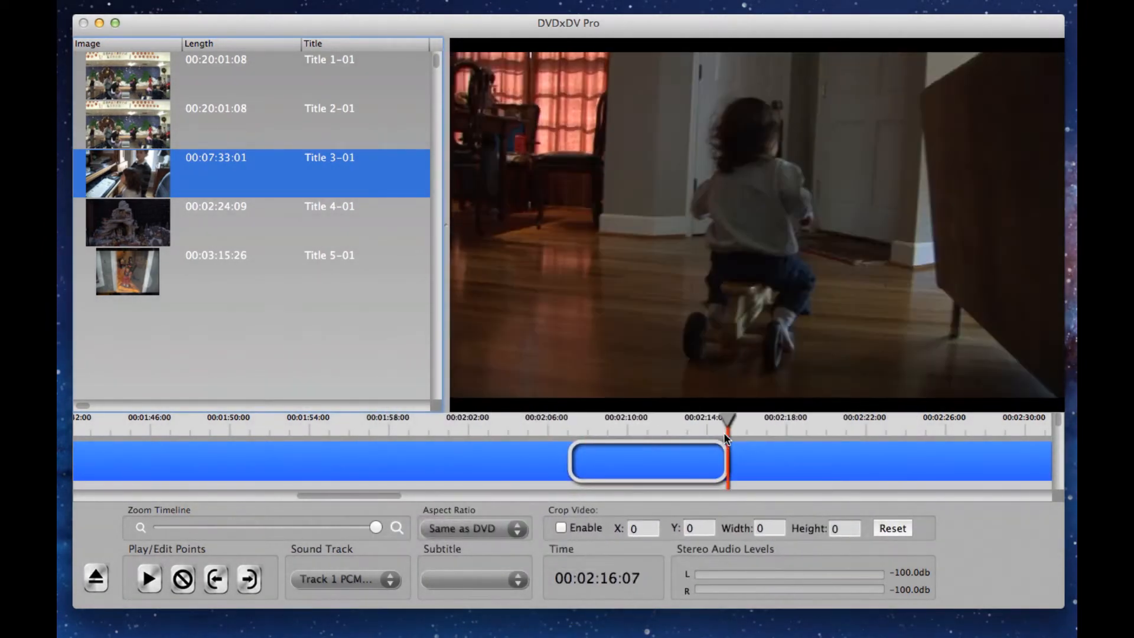
left_click(442, 17)
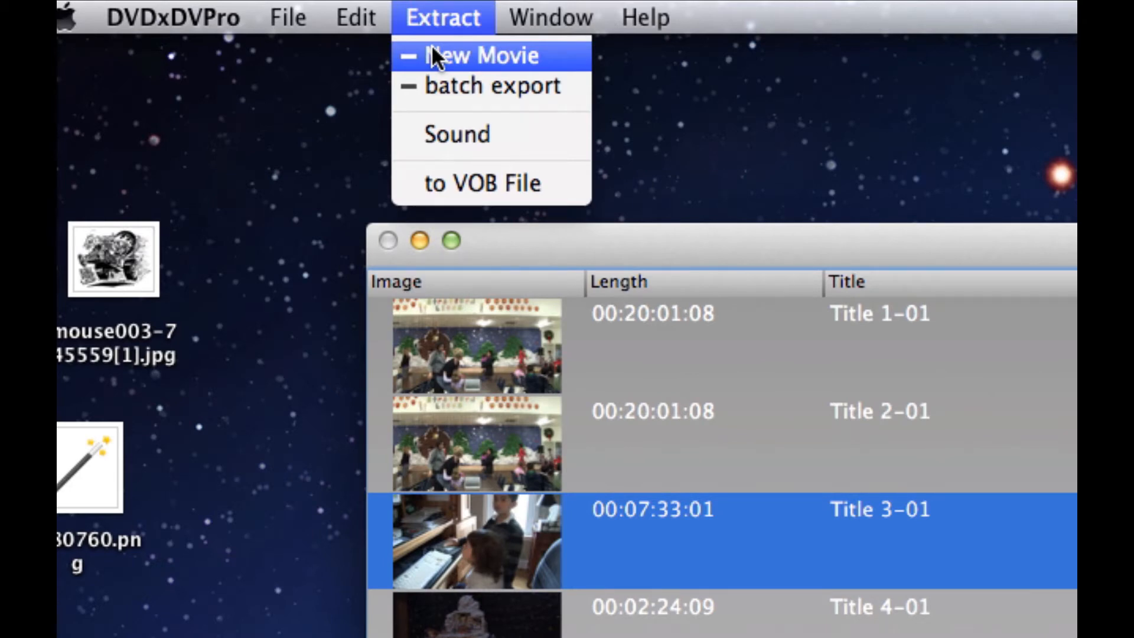
Export the marked portion as a new movie with the YouTube preset, saved as myMovie.mov in testOutput2.
left_click(485, 55)
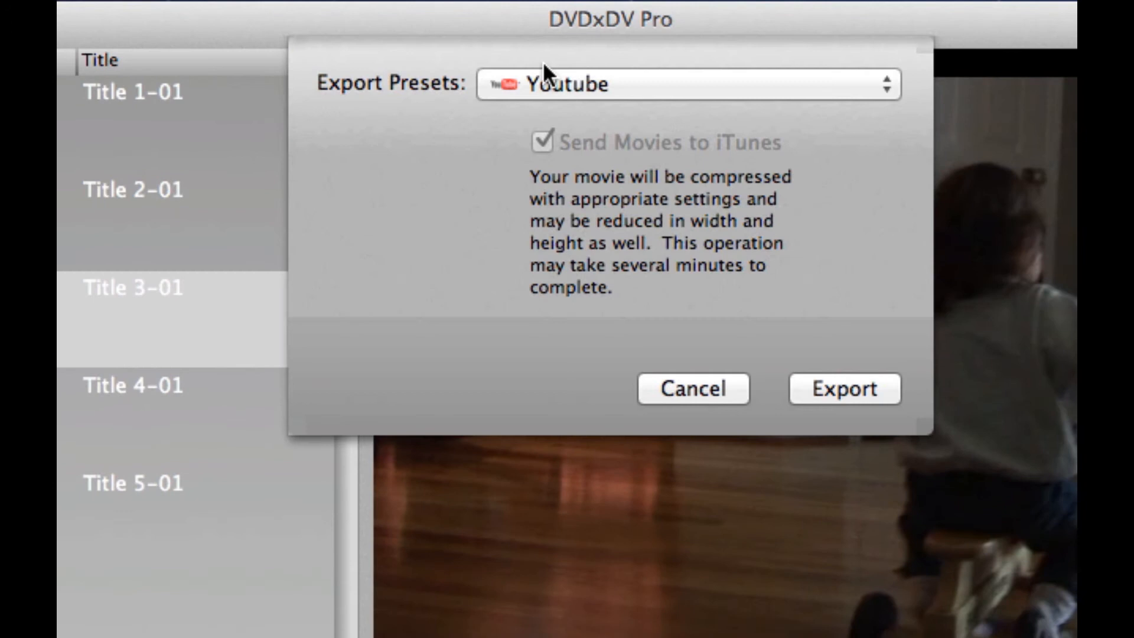
left_click(688, 83)
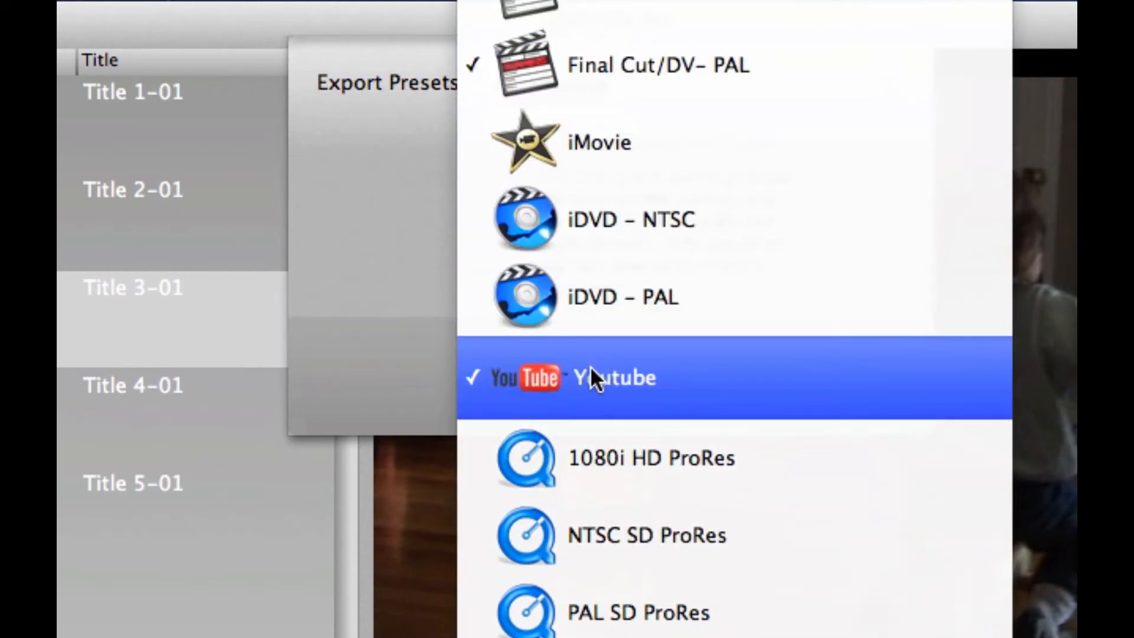
left_click(610, 377)
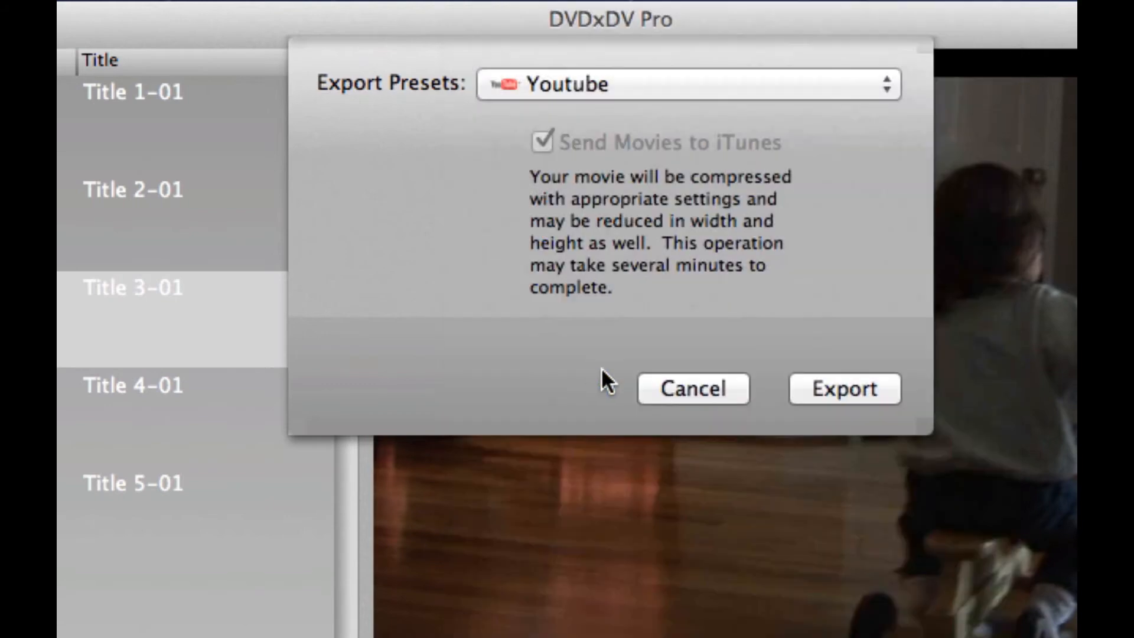
left_click(843, 389)
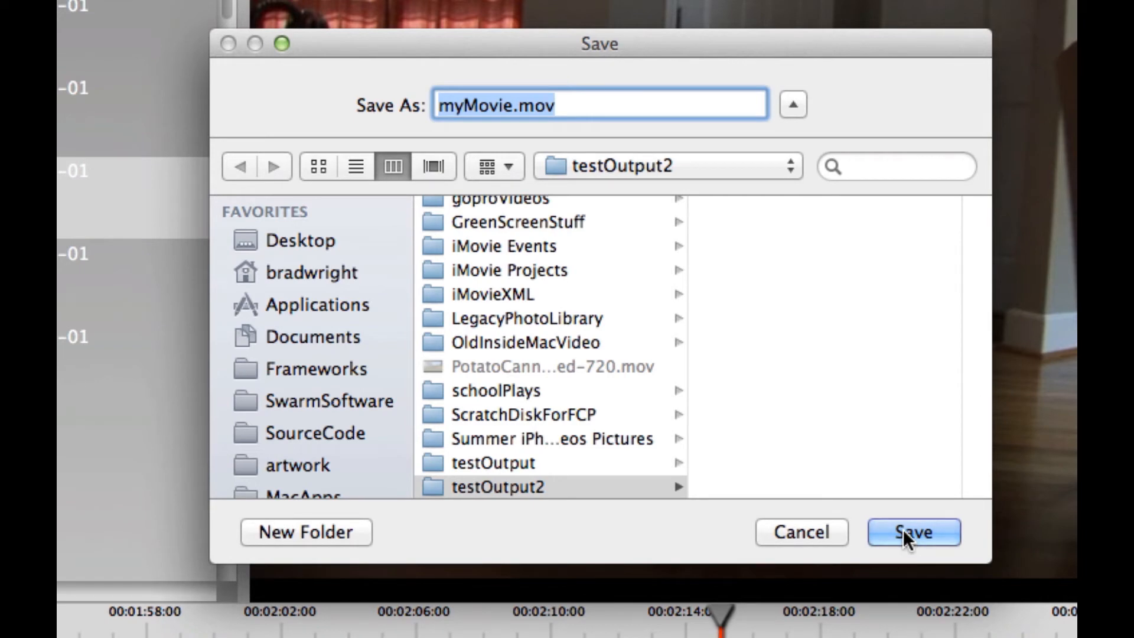
left_click(913, 533)
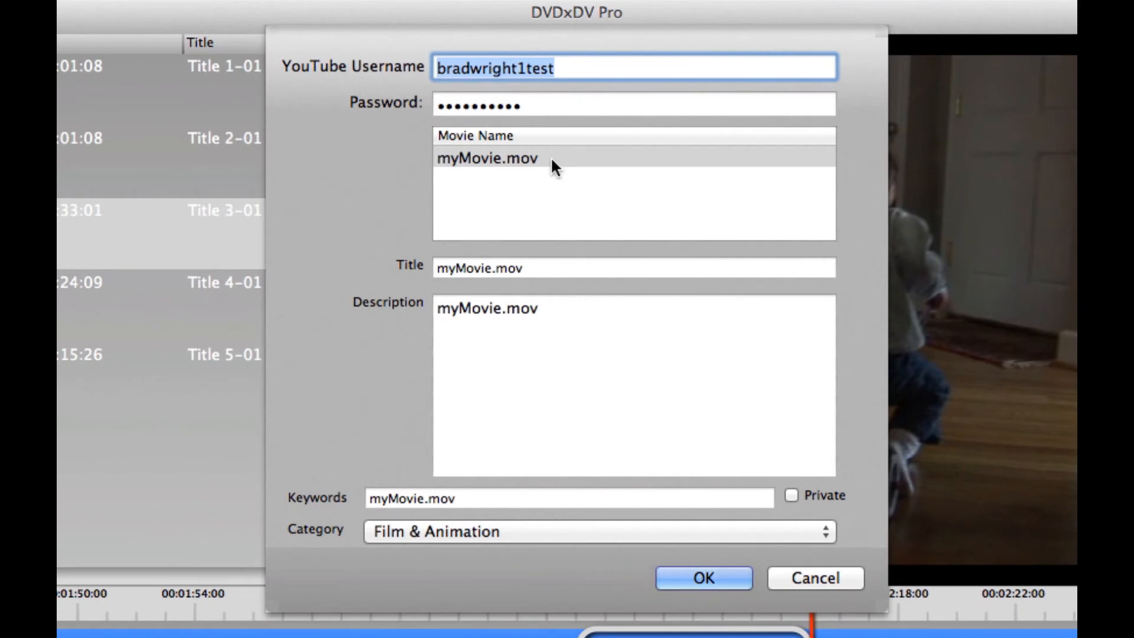
mouse_move(594, 156)
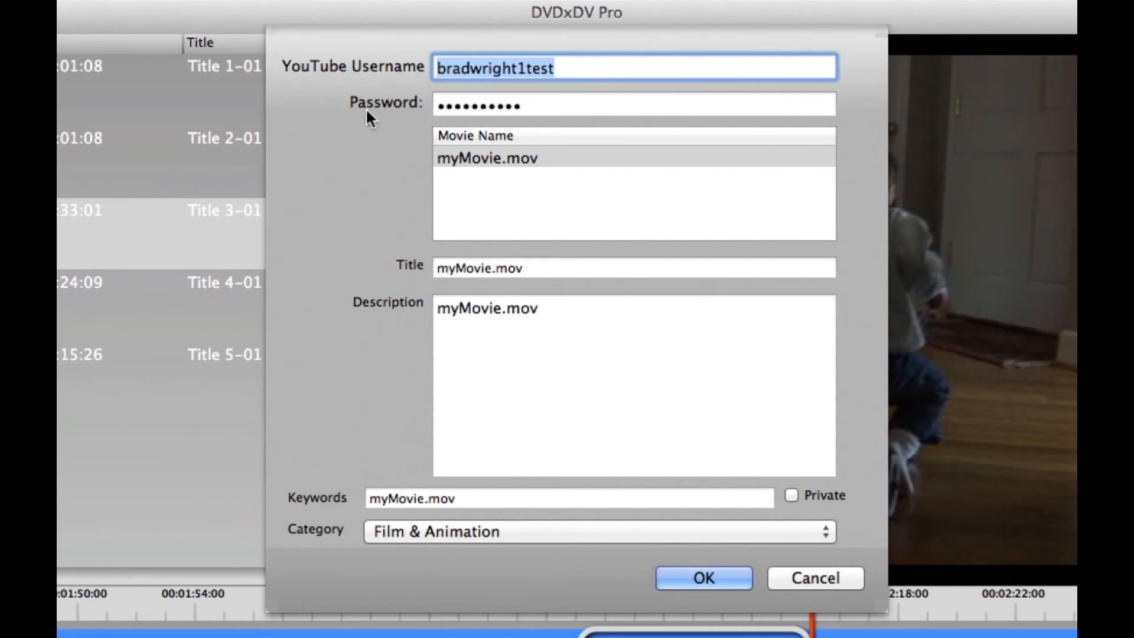
mouse_move(538, 268)
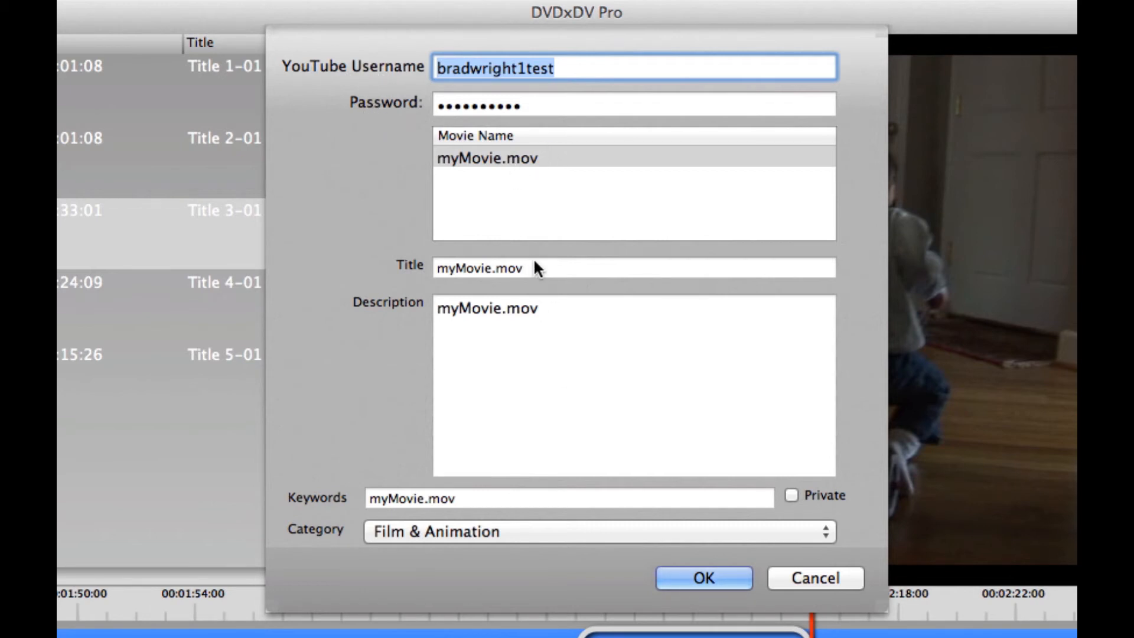
Fill in title 'My Fun Movie', description 'My Fun Moive', keywords 'fun, movie' and mark the upload Private.
type("My")
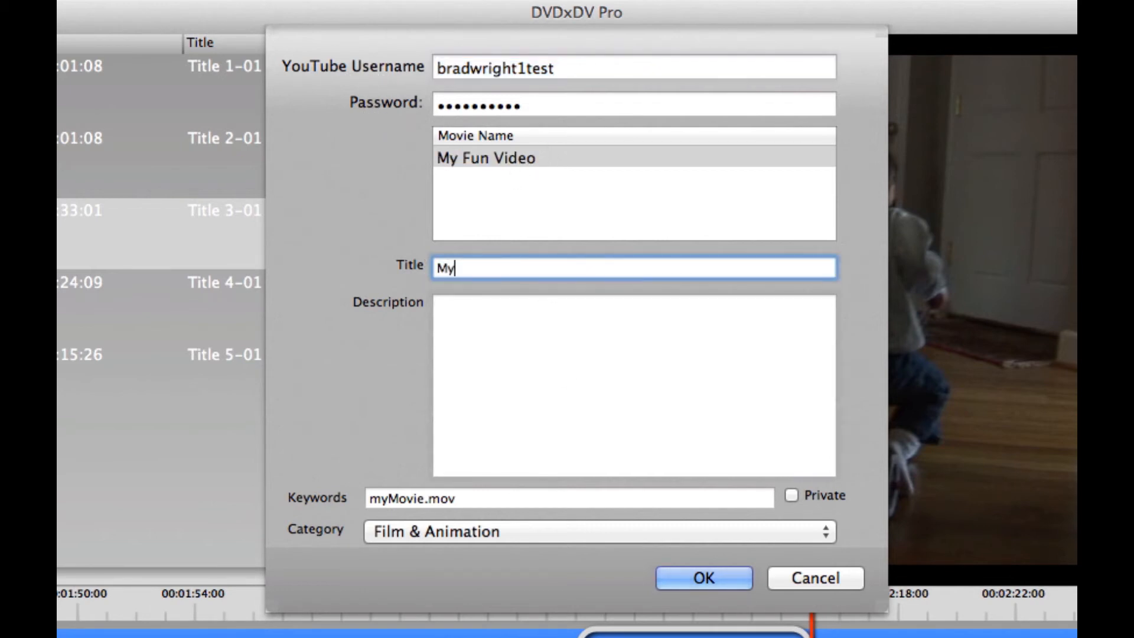
type("Fun Movie")
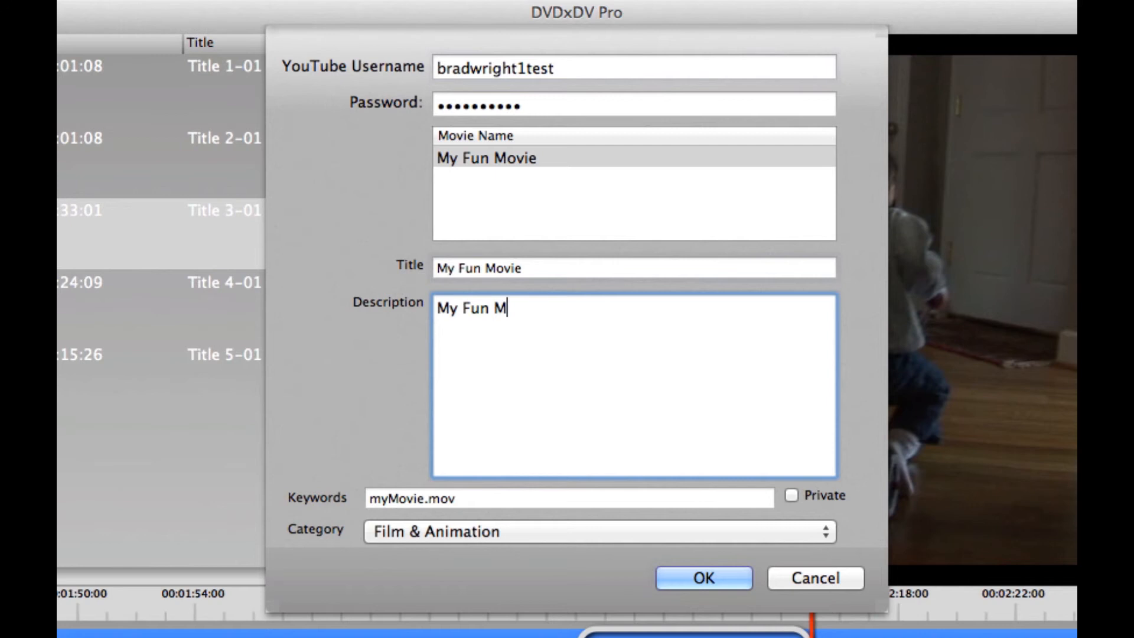
type("oive")
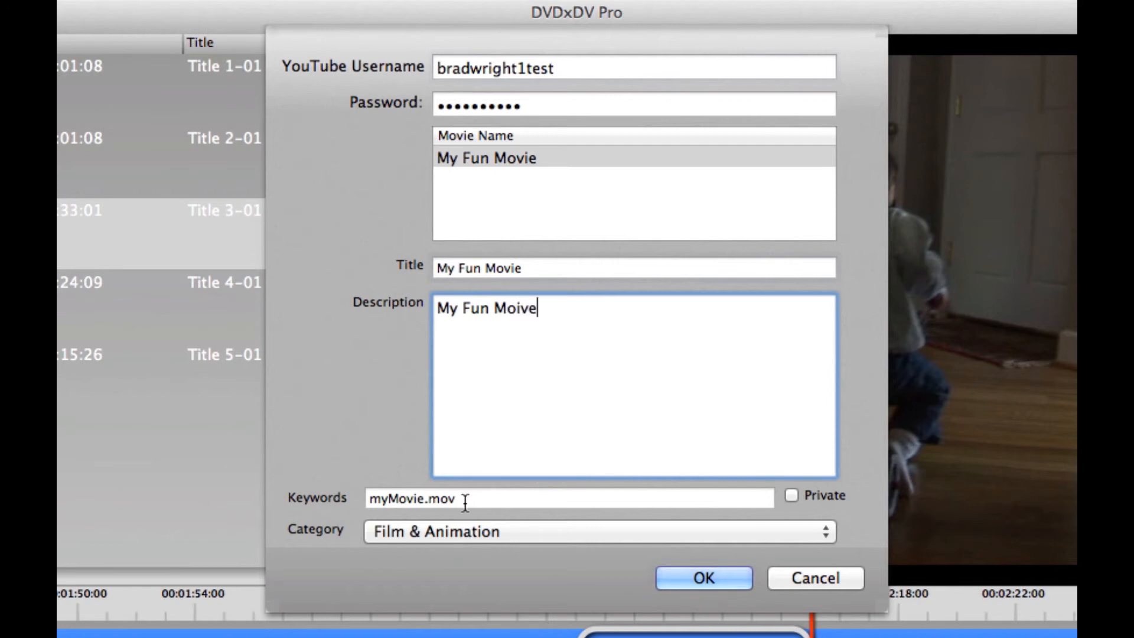
left_click(565, 498)
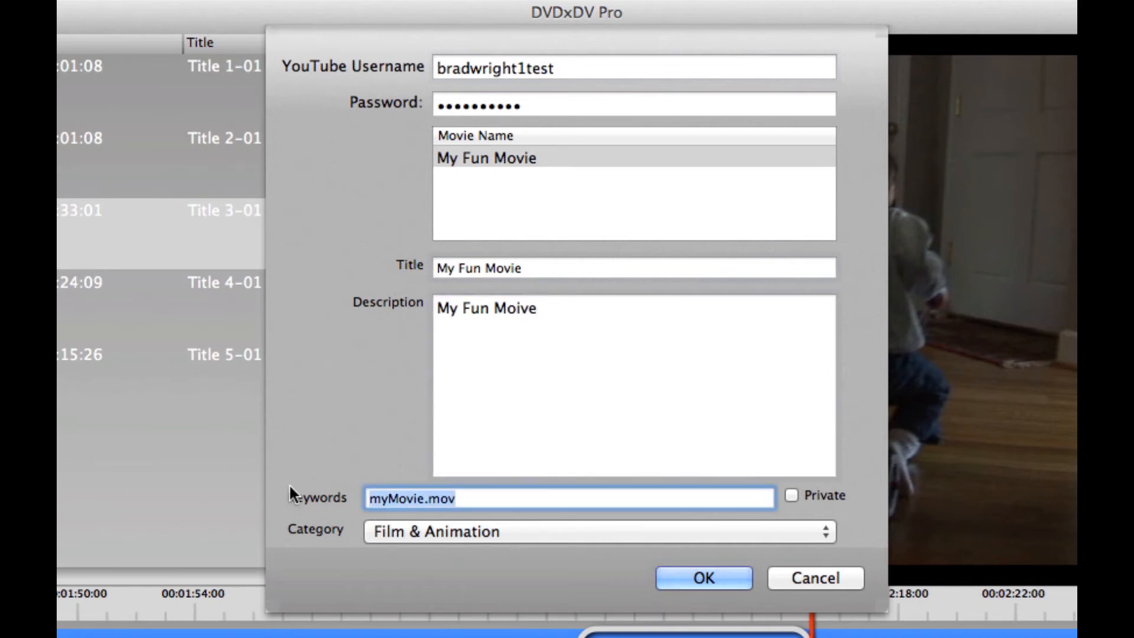
type("fun, movie")
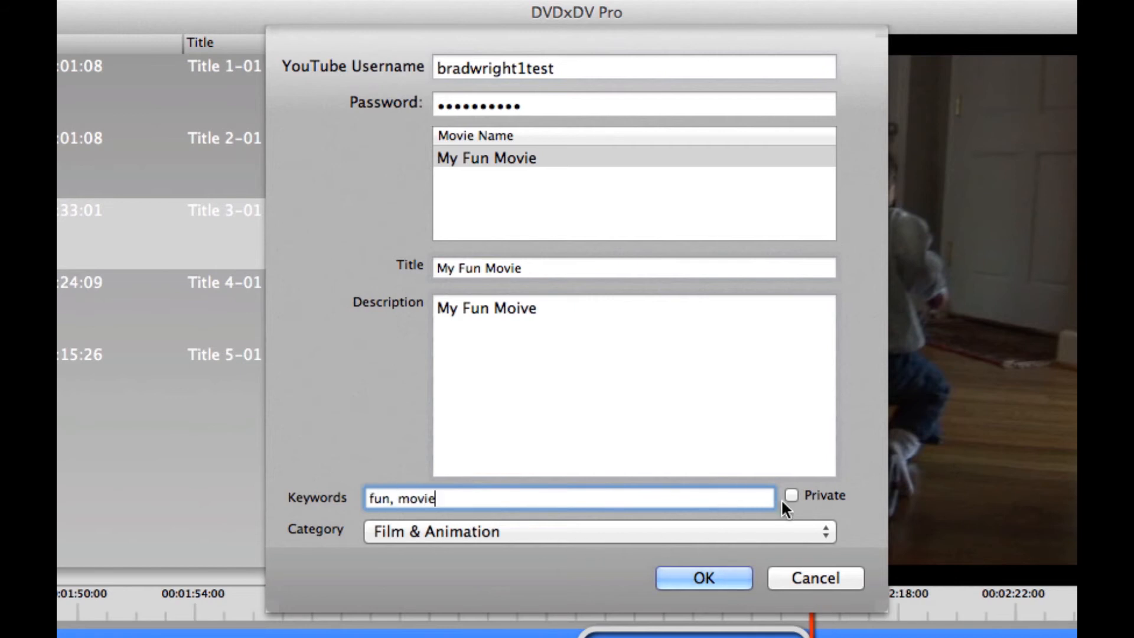
left_click(791, 495)
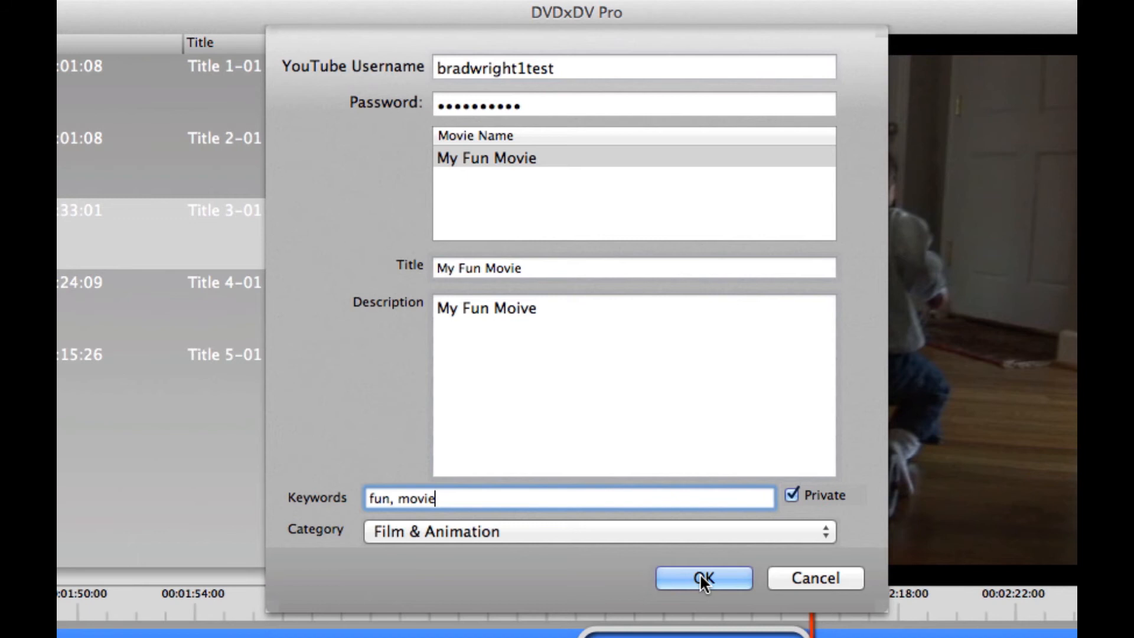
Start the YouTube upload and dismiss the finished progress window.
left_click(703, 578)
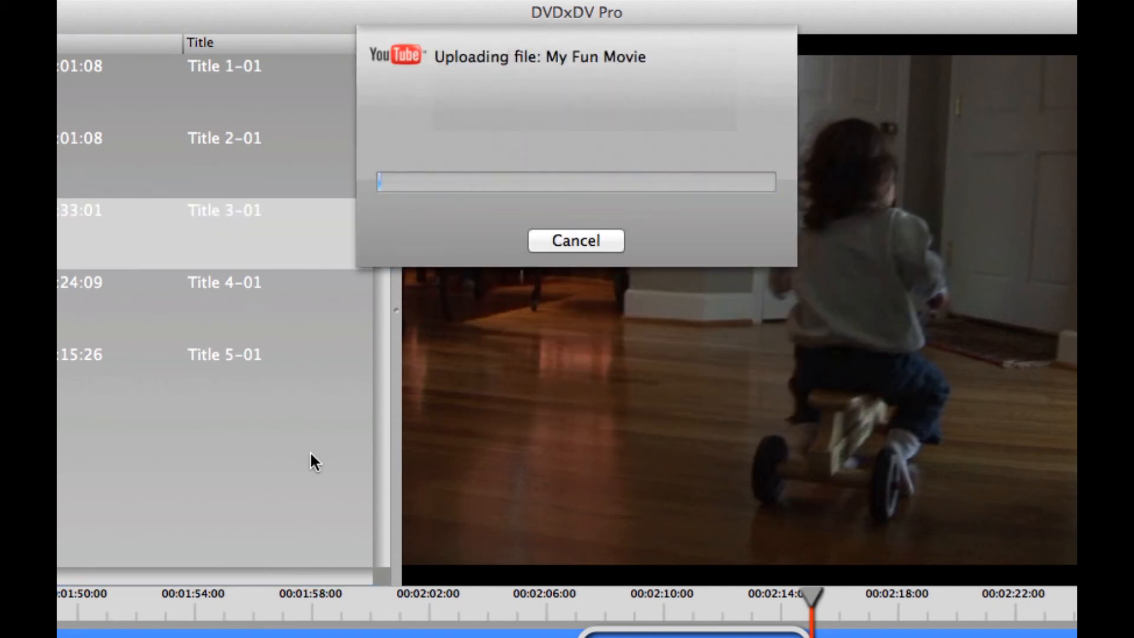
left_click(575, 240)
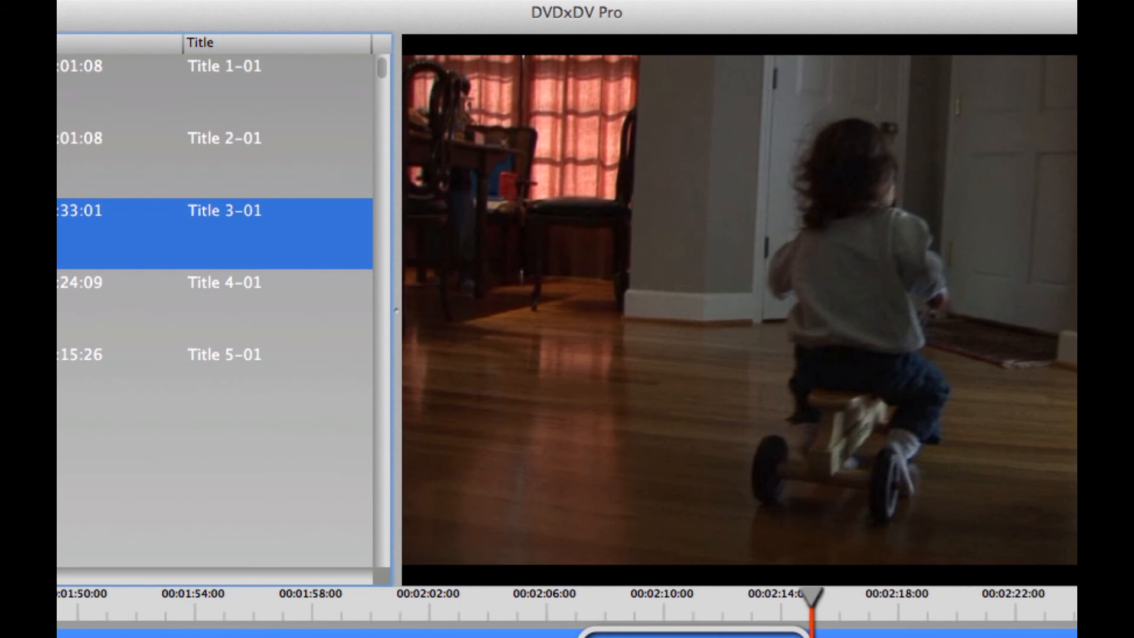